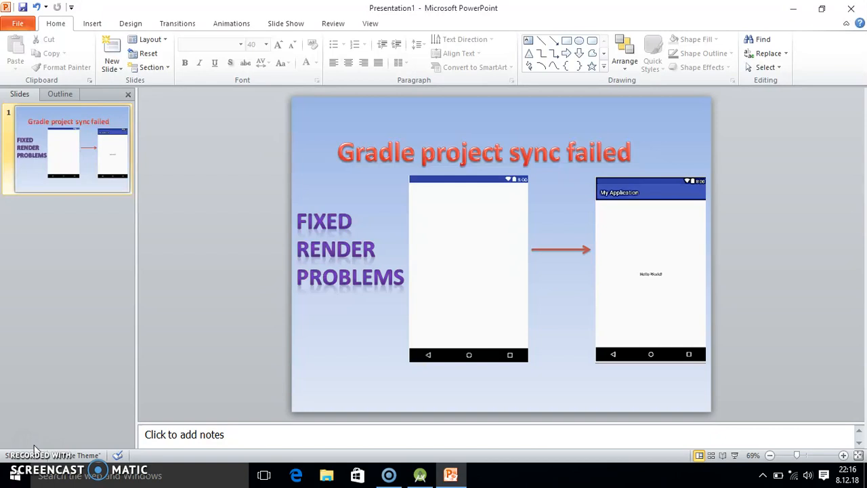
mouse_move(95, 271)
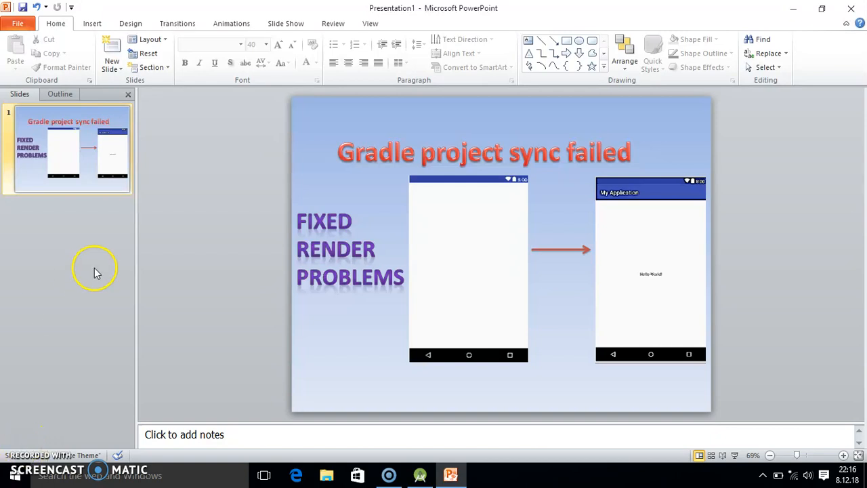
mouse_move(462, 355)
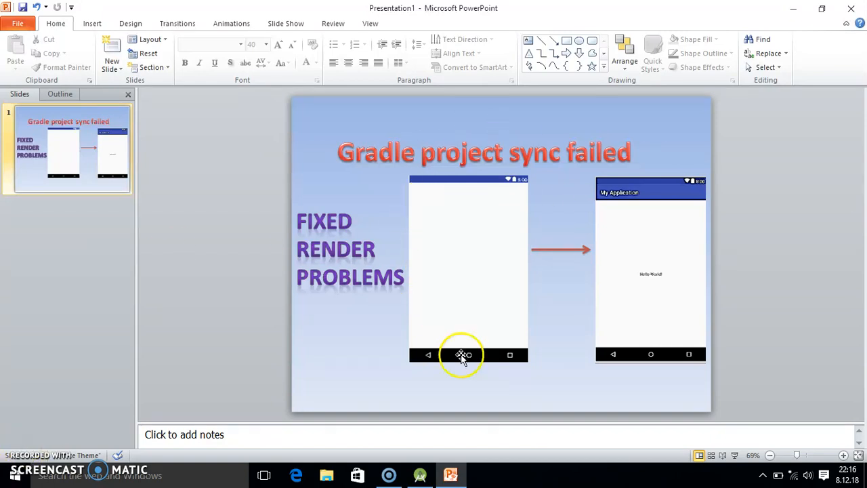
mouse_move(433, 251)
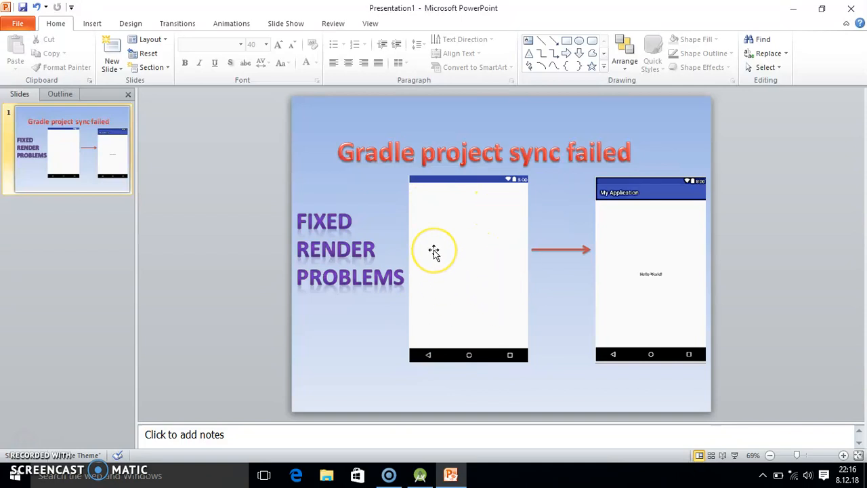
mouse_move(407, 280)
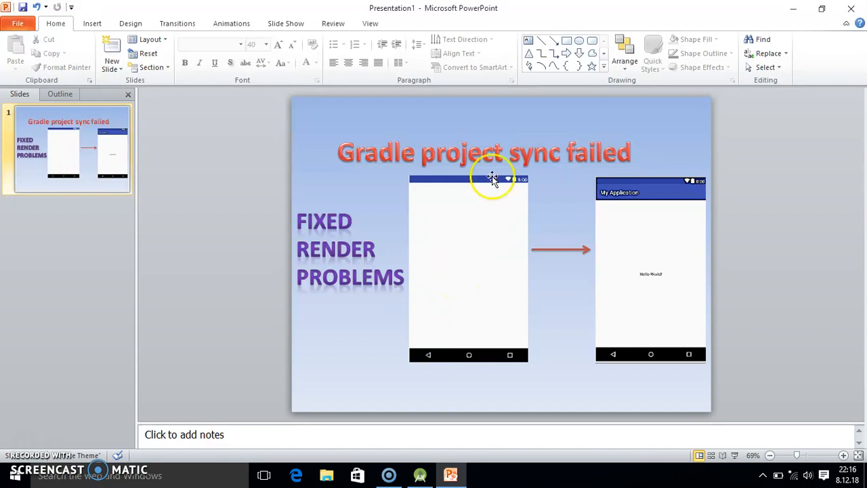
mouse_move(493, 175)
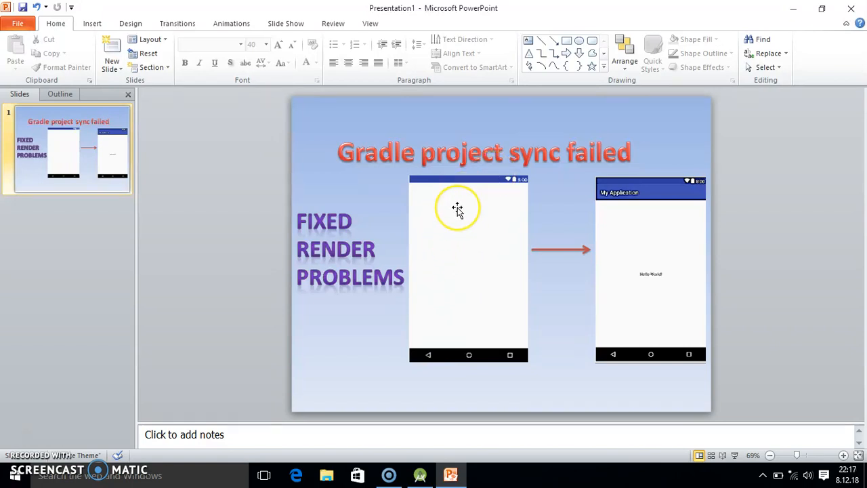
mouse_move(447, 209)
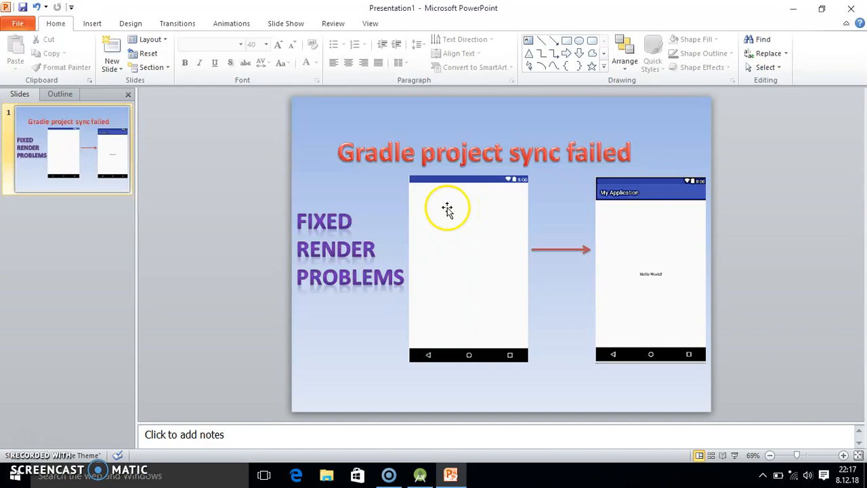
mouse_move(530, 283)
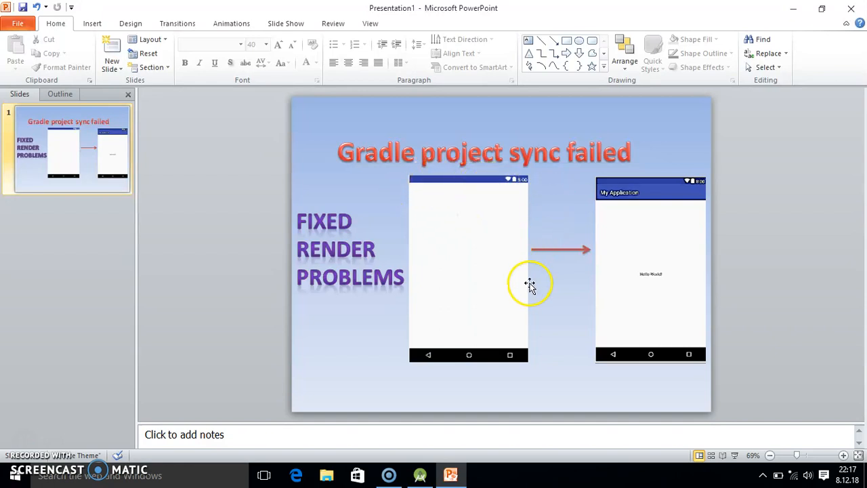
mouse_move(485, 306)
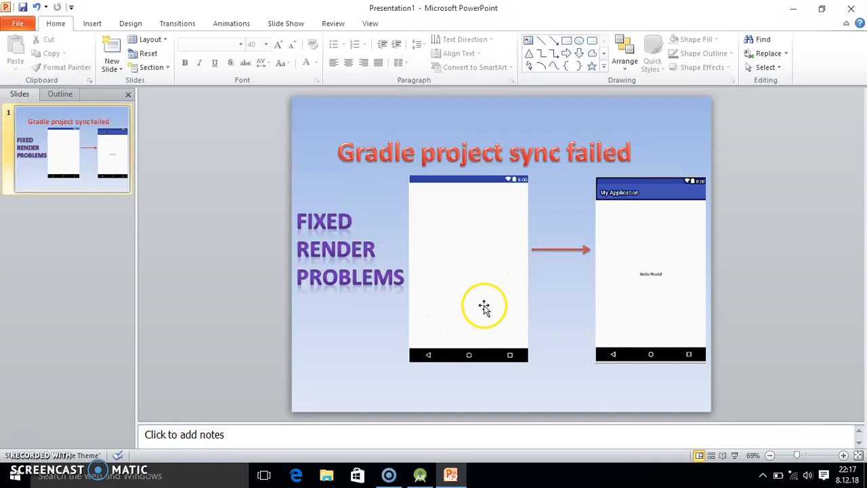
mouse_move(499, 199)
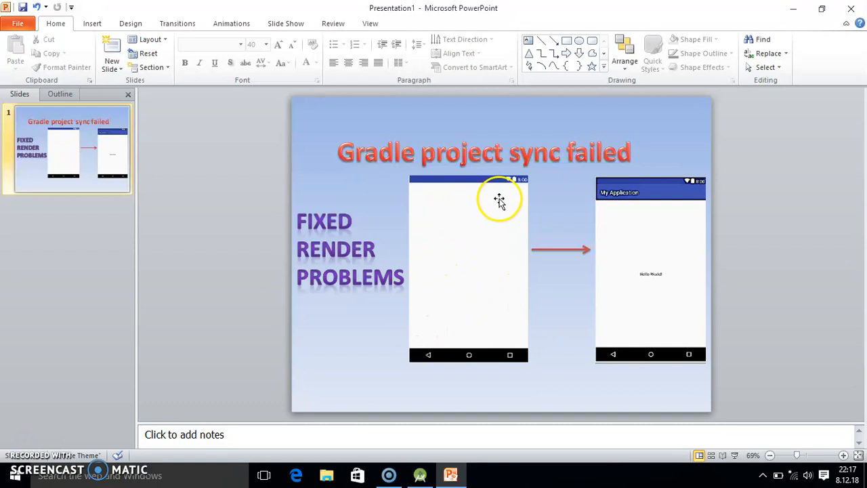
mouse_move(468, 241)
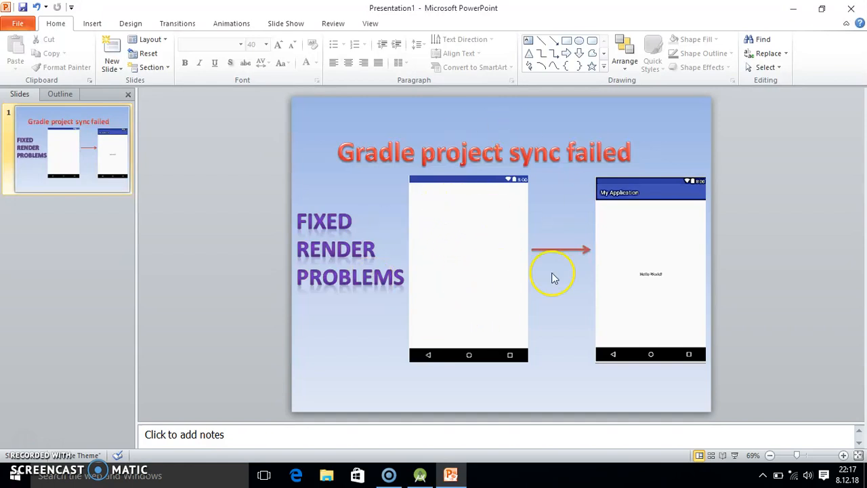
mouse_move(461, 241)
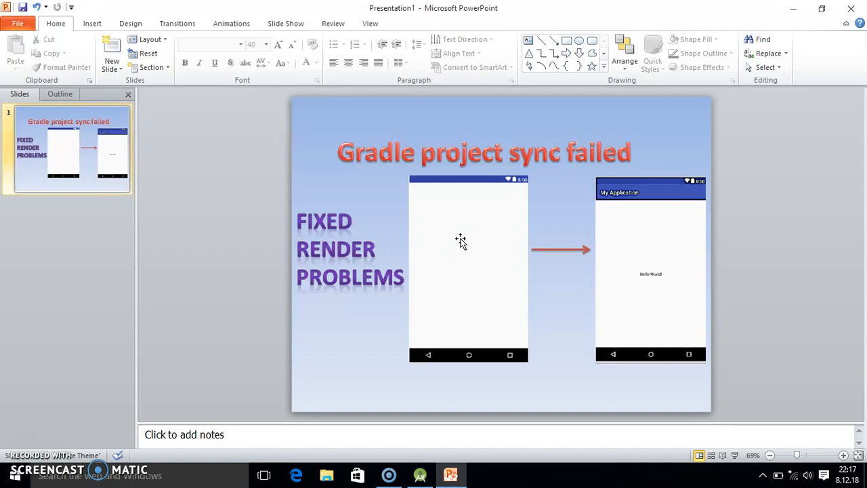
mouse_move(428, 233)
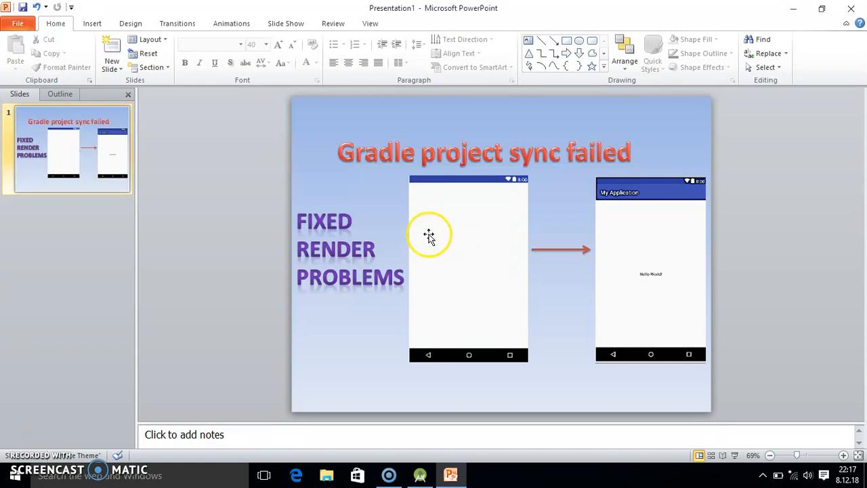
mouse_move(468, 232)
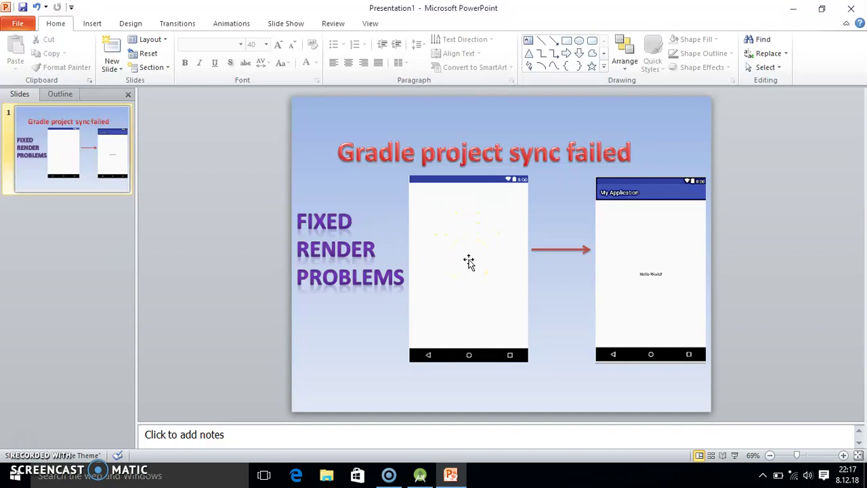
mouse_move(452, 254)
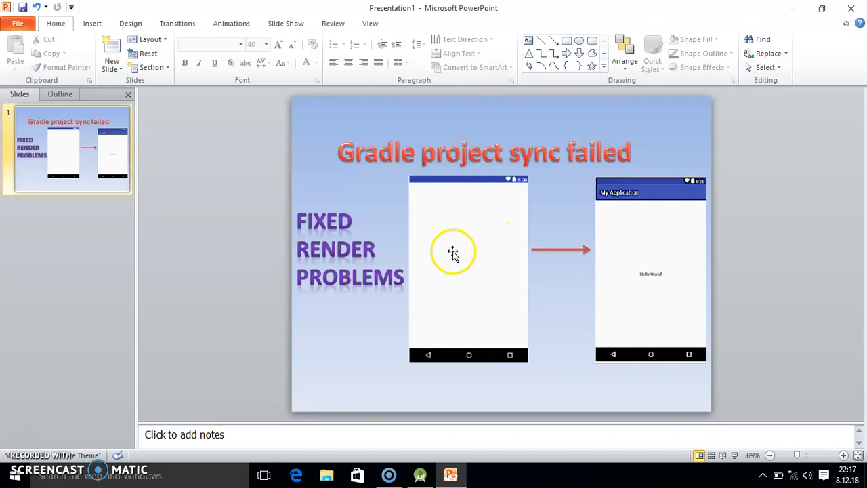
mouse_move(610, 218)
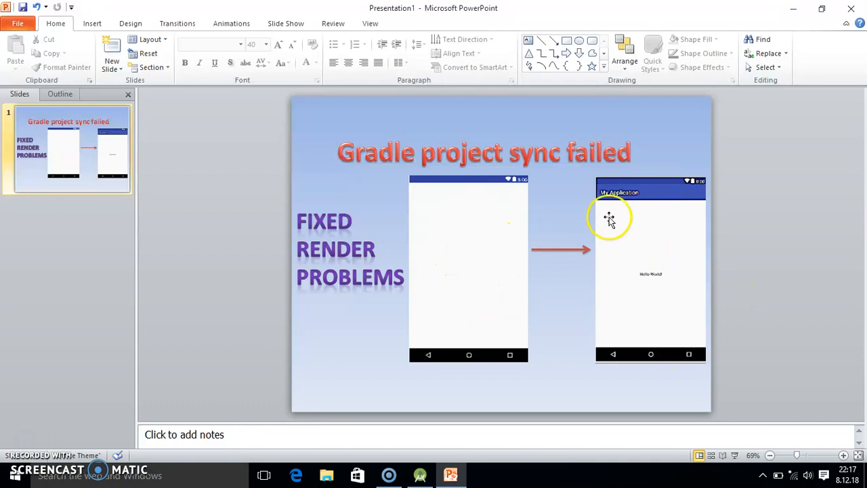
mouse_move(616, 211)
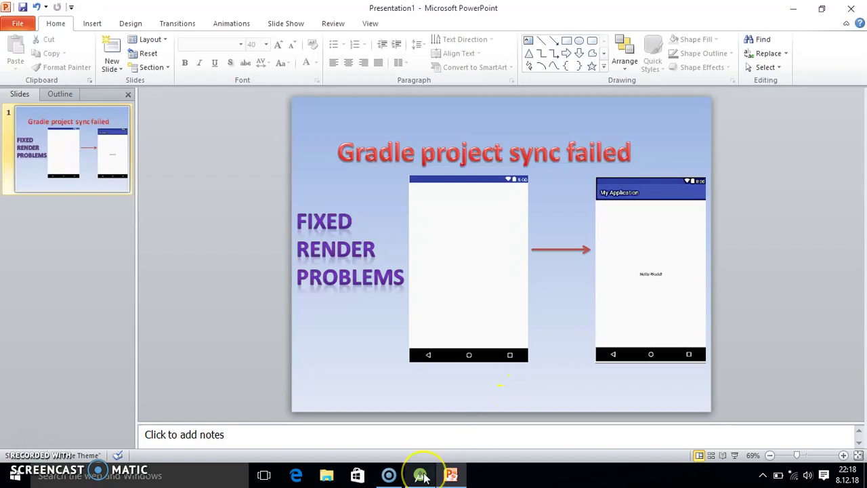
Show the activity_m.xml design preview in Android Studio with the phone screen enlarged one zoom level
click(420, 474)
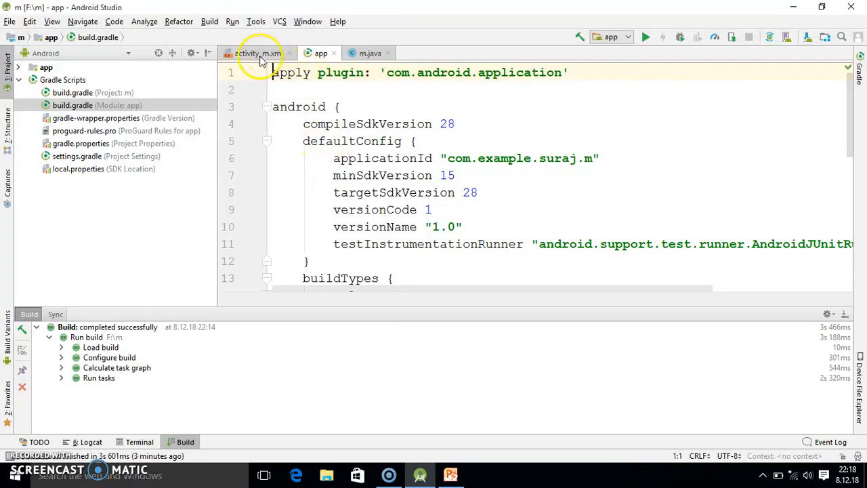
click(257, 53)
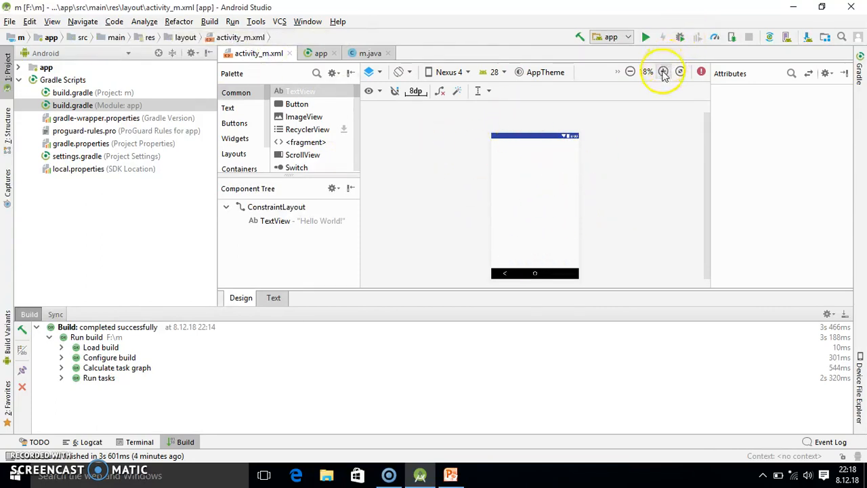
click(663, 70)
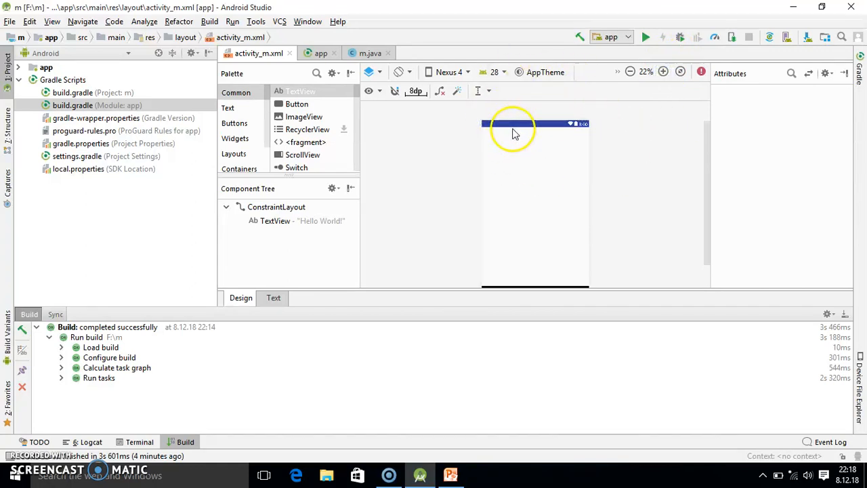
mouse_move(542, 225)
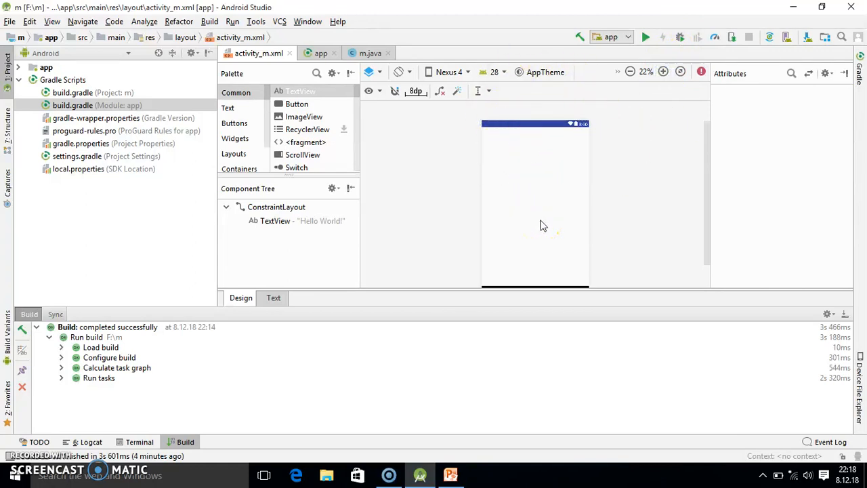
mouse_move(228, 108)
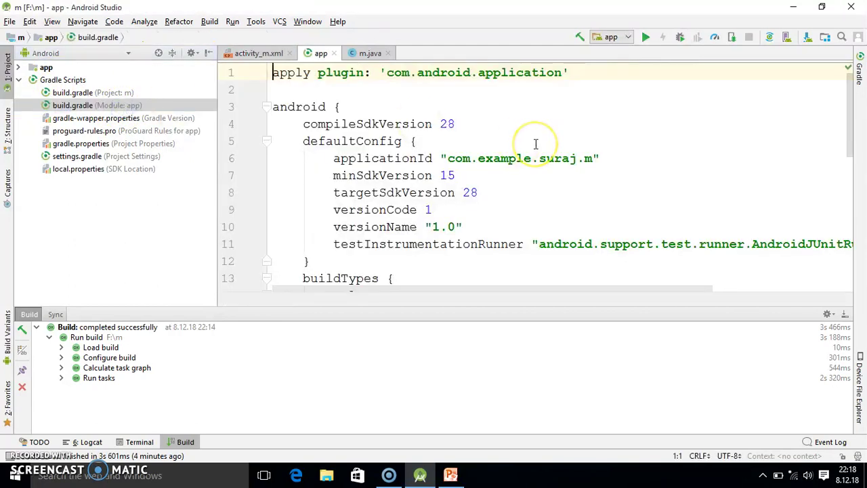
mouse_move(852, 139)
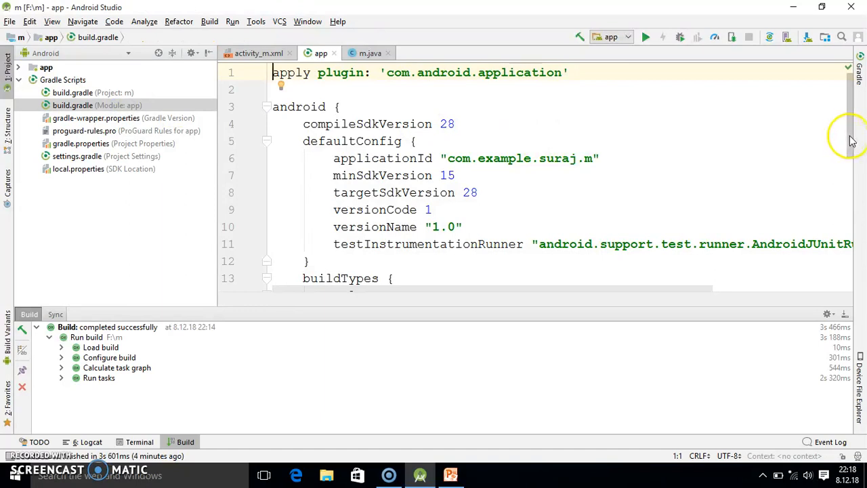
Scroll the app module build.gradle to the dependencies block listing appcompat-v7 28.0.0
scroll(down, 3)
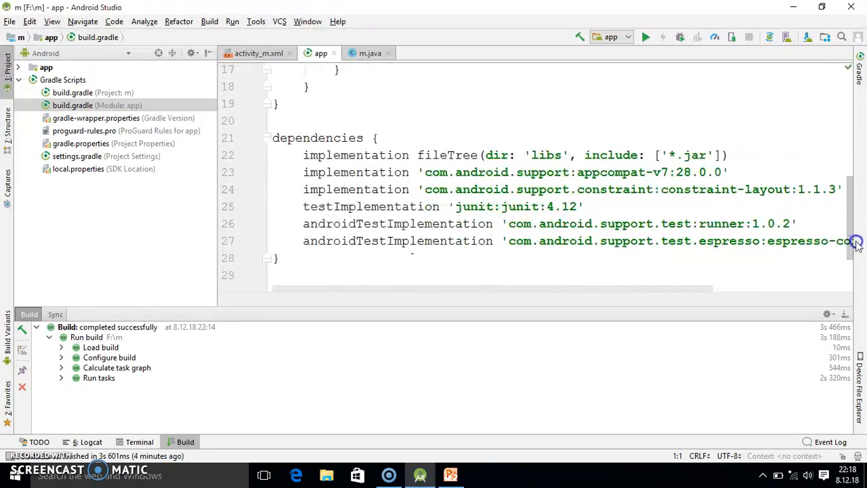
scroll(up, 3)
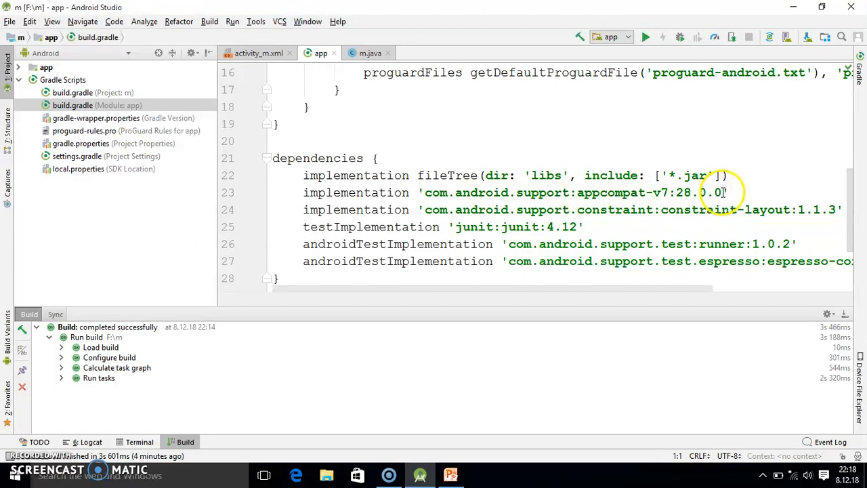
Edit the appcompat-v7 version from 28.0.0 to 28.0.0-alpha1 in build.gradle
click(720, 193)
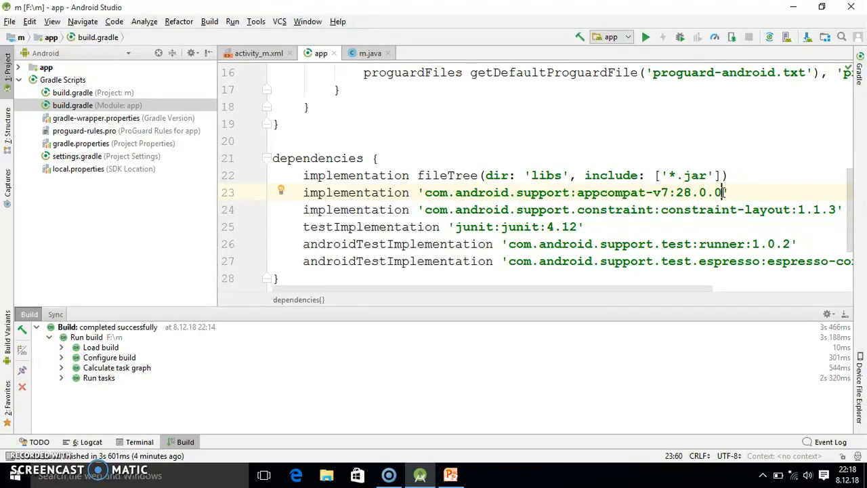
text(-)
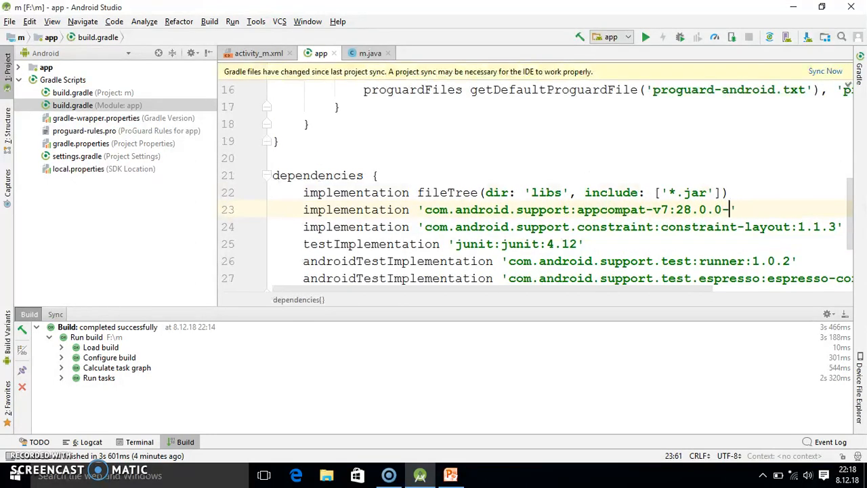
text(alpha1)
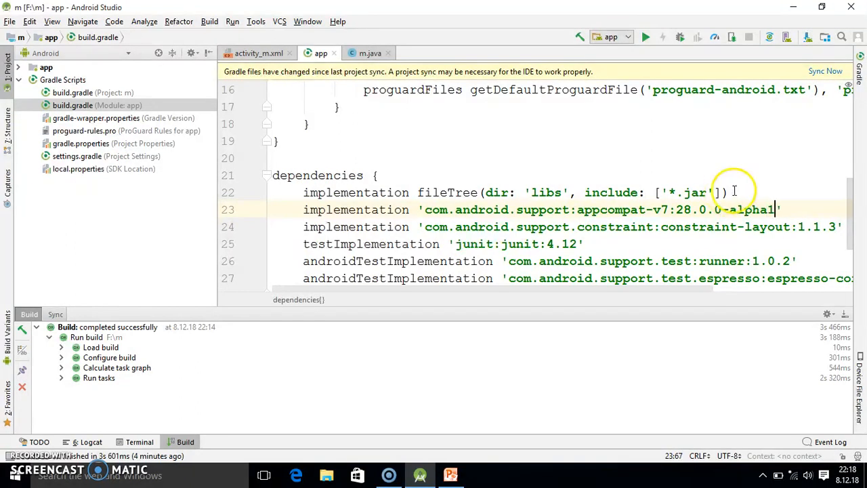
mouse_move(751, 208)
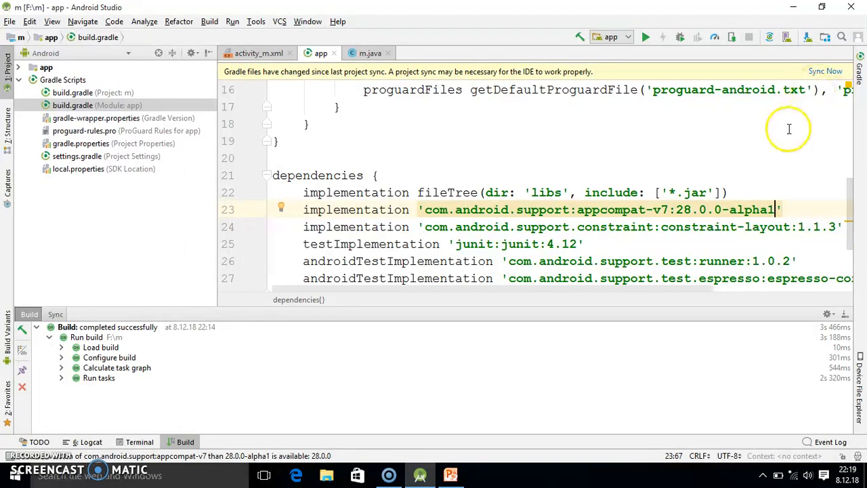
mouse_move(758, 208)
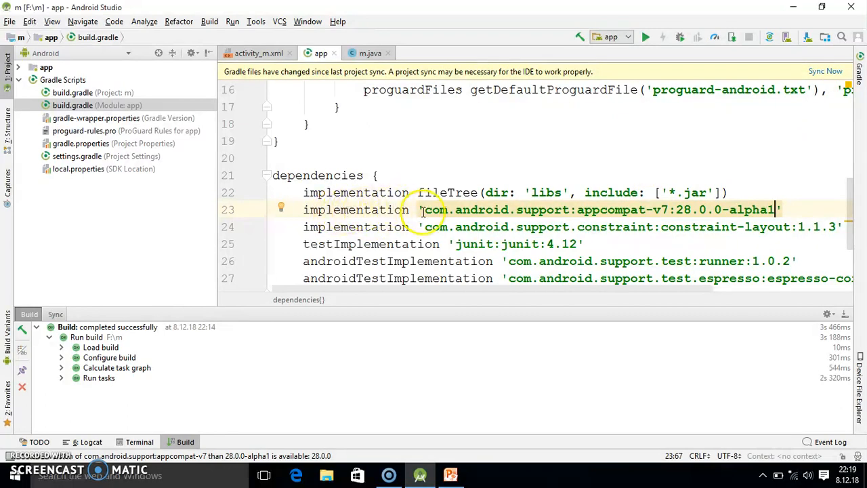
mouse_move(710, 215)
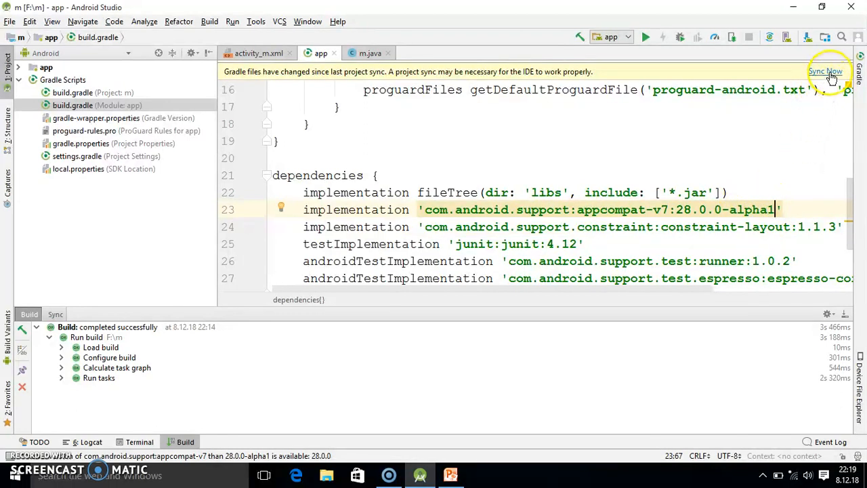
Run Sync Now for the edited Gradle files and return to the activity_m.xml design view
click(826, 70)
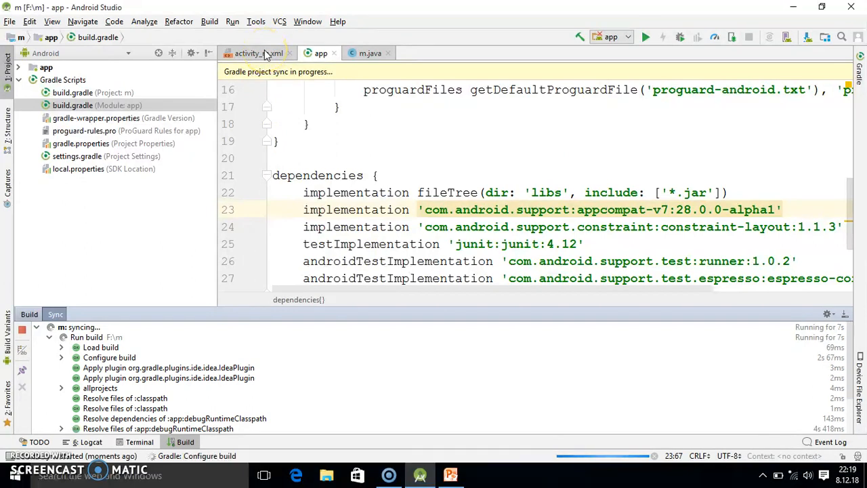
click(246, 53)
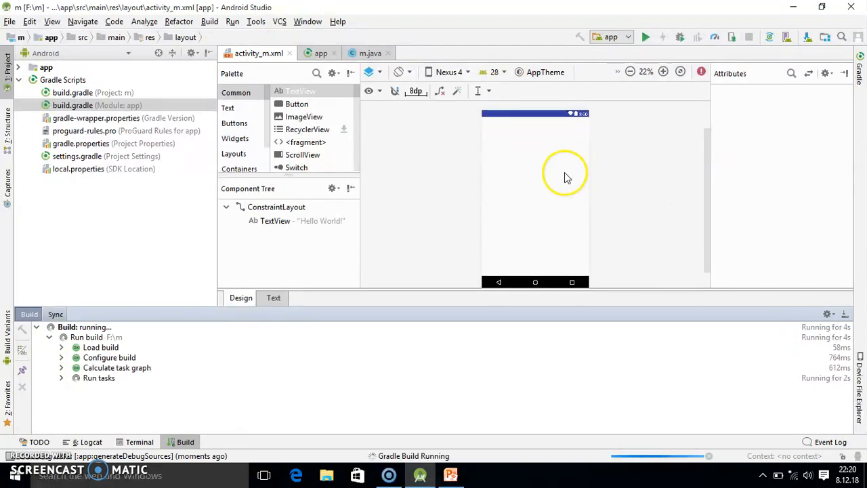
mouse_move(535, 164)
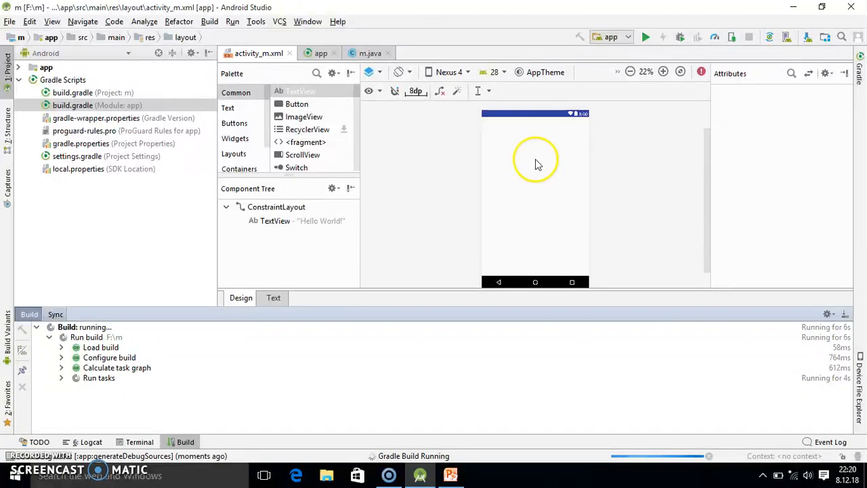
mouse_move(535, 142)
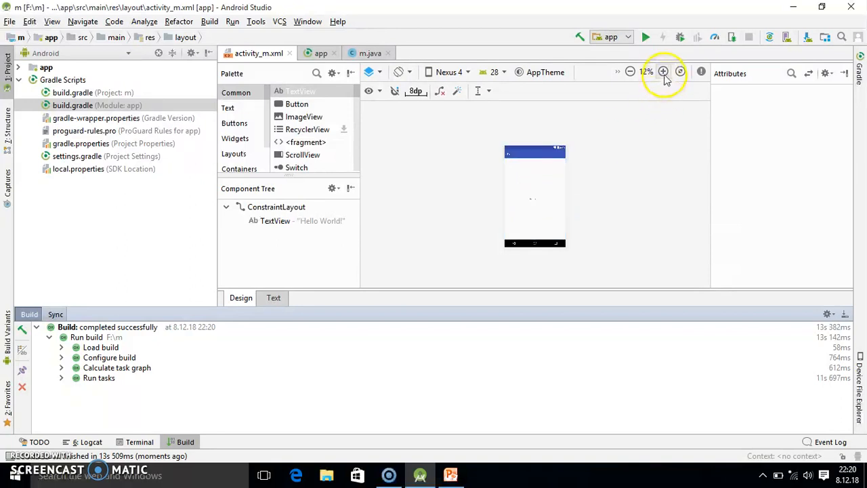
Zoom the device preview in five steps until the app bar and Hello World text are readable
click(662, 71)
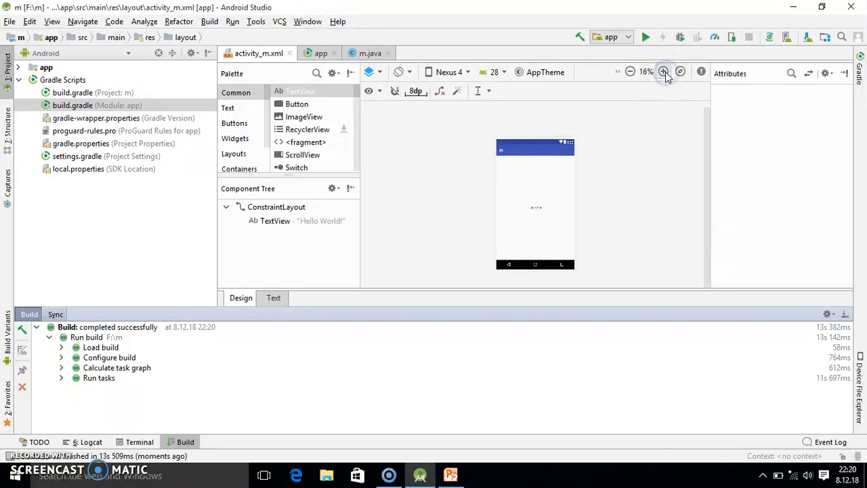
click(664, 71)
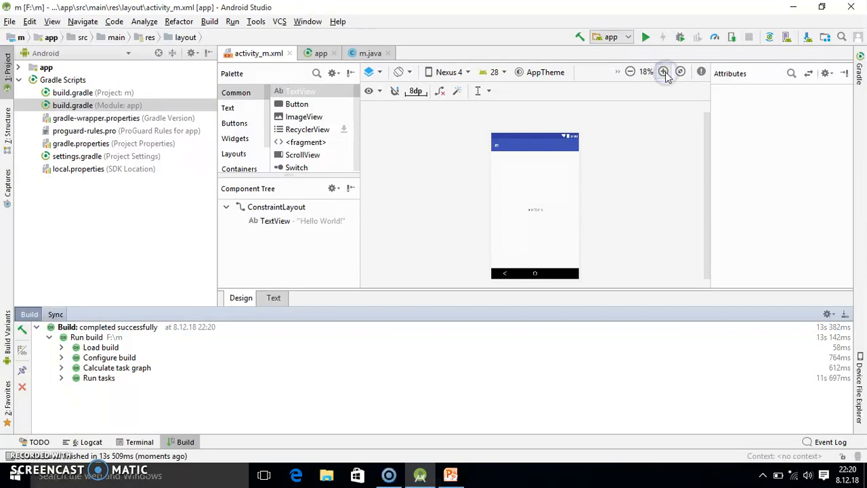
click(664, 71)
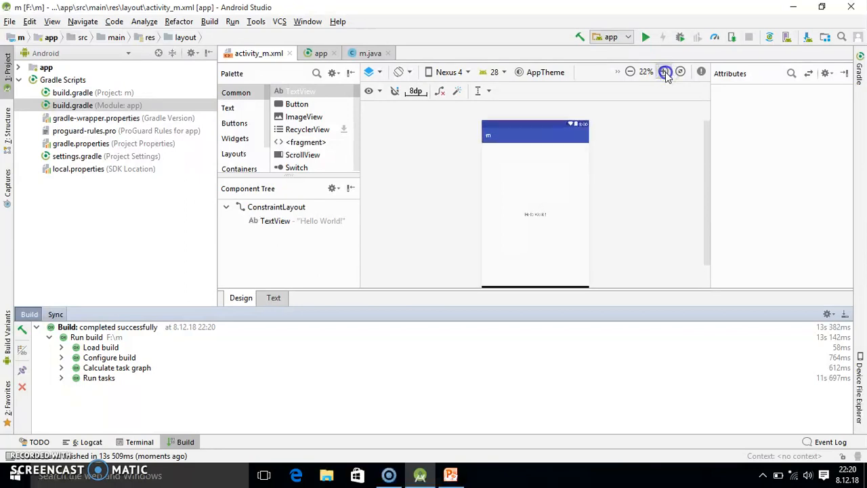
click(664, 72)
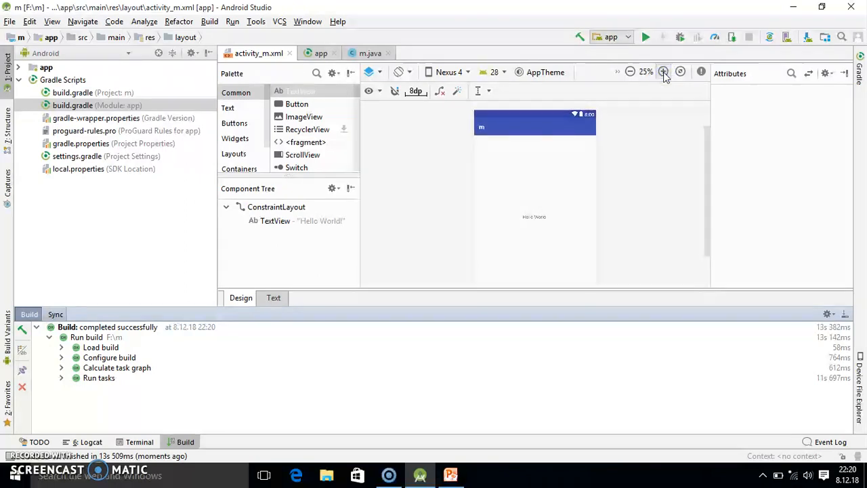
click(663, 70)
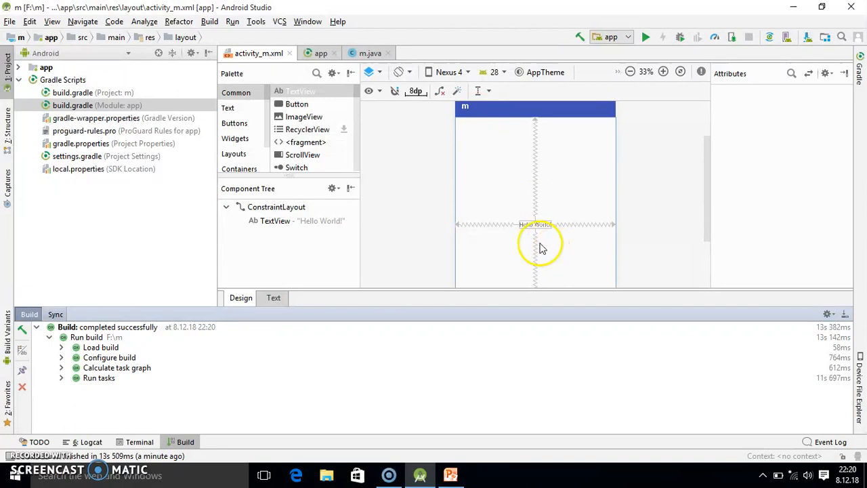
mouse_move(485, 271)
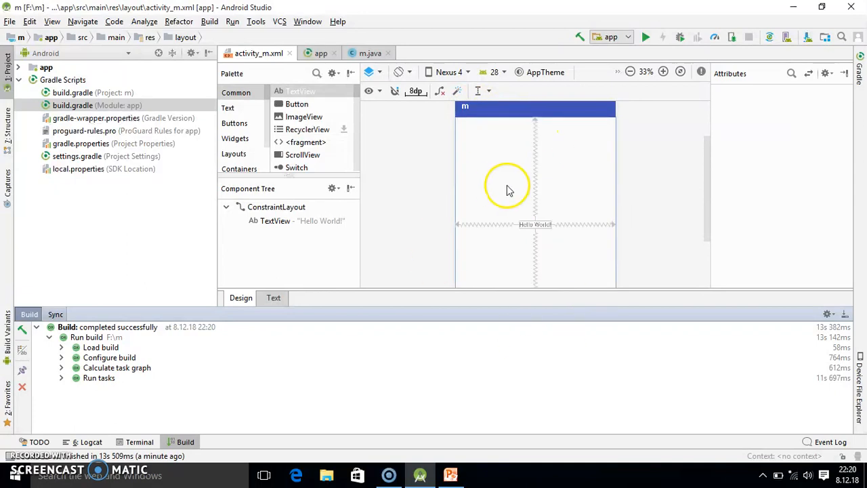
mouse_move(508, 191)
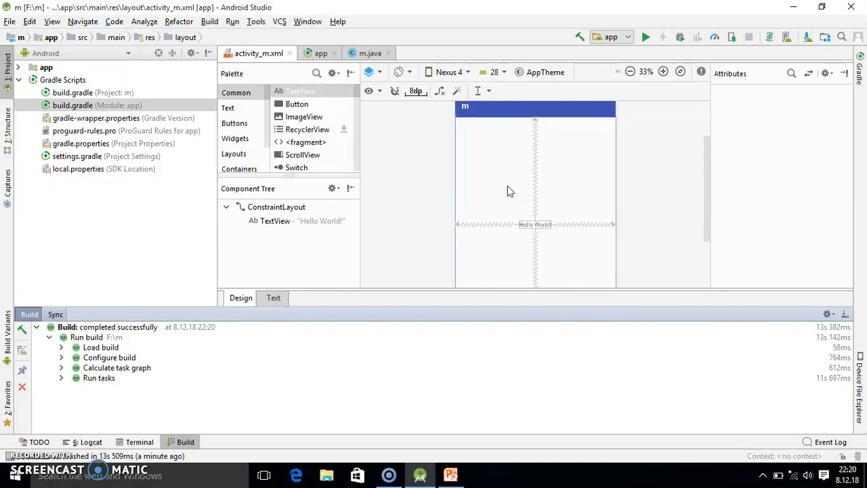
mouse_move(521, 196)
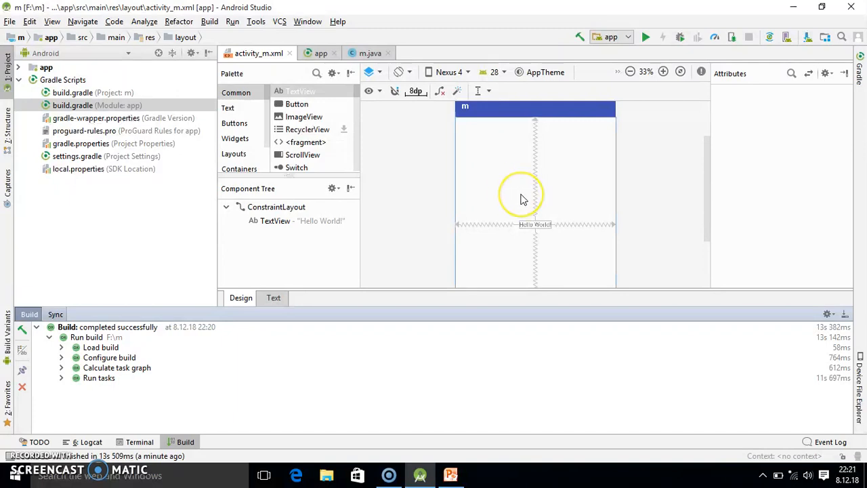
mouse_move(523, 198)
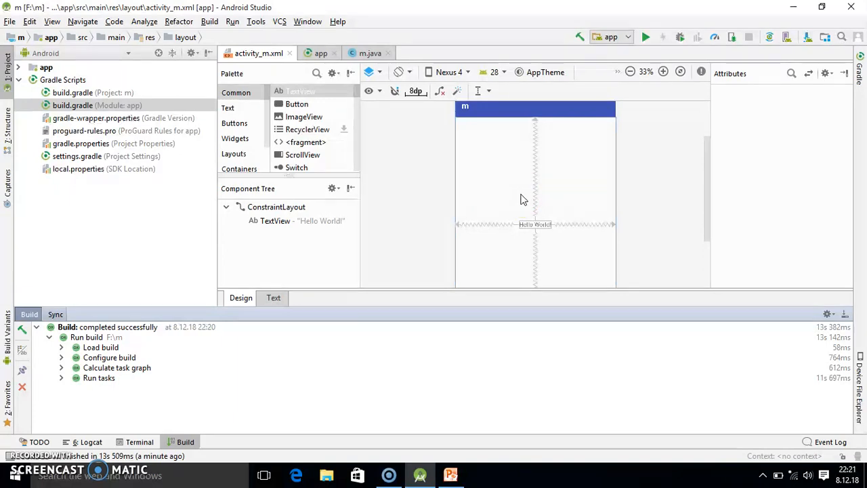